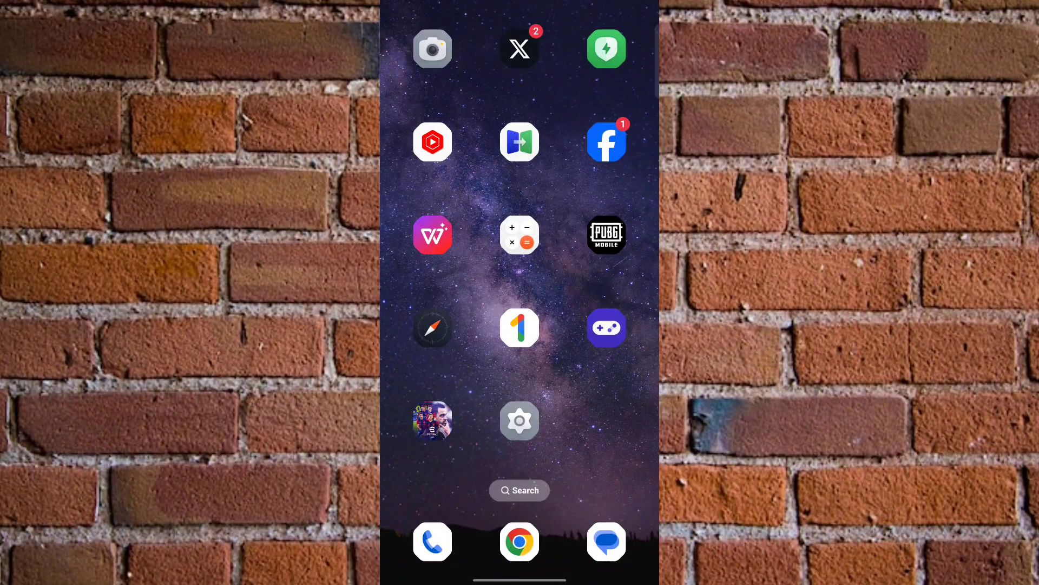
Open Settings and go to the Password & security page
left_click(518, 420)
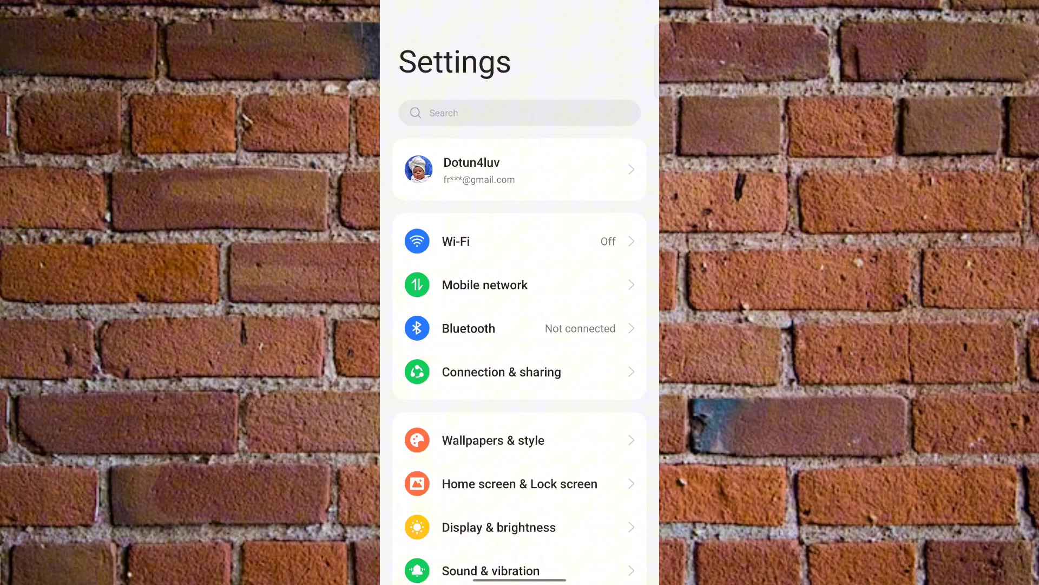
scroll("down", 3)
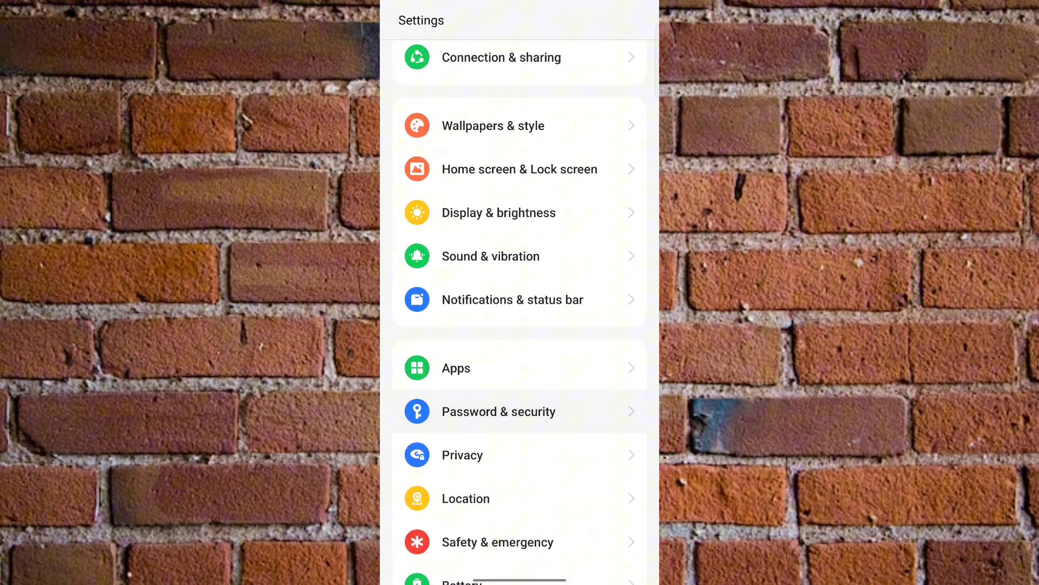
left_click(498, 411)
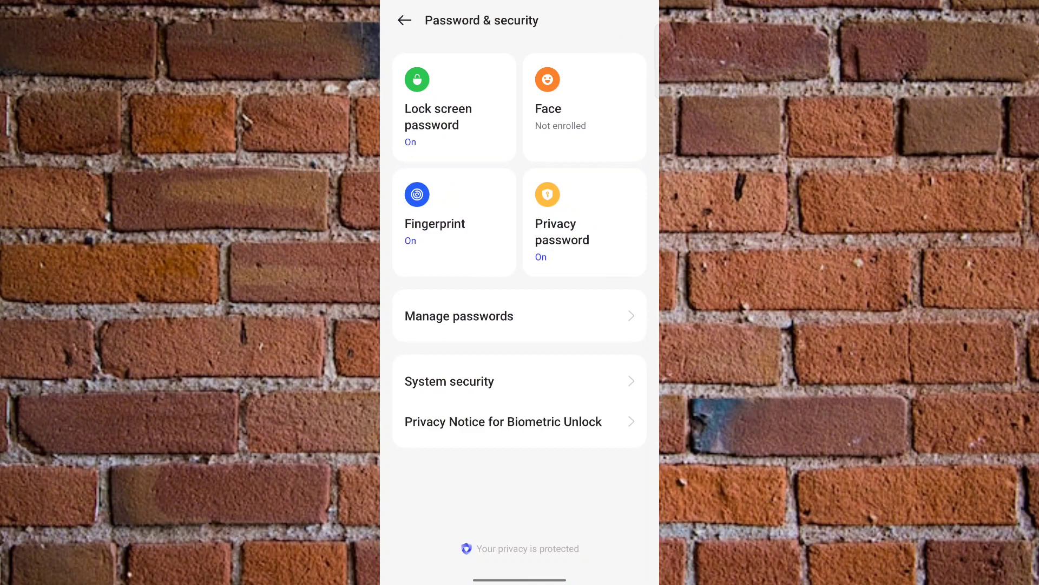
Go through System security to the Require password to power off page
left_click(448, 381)
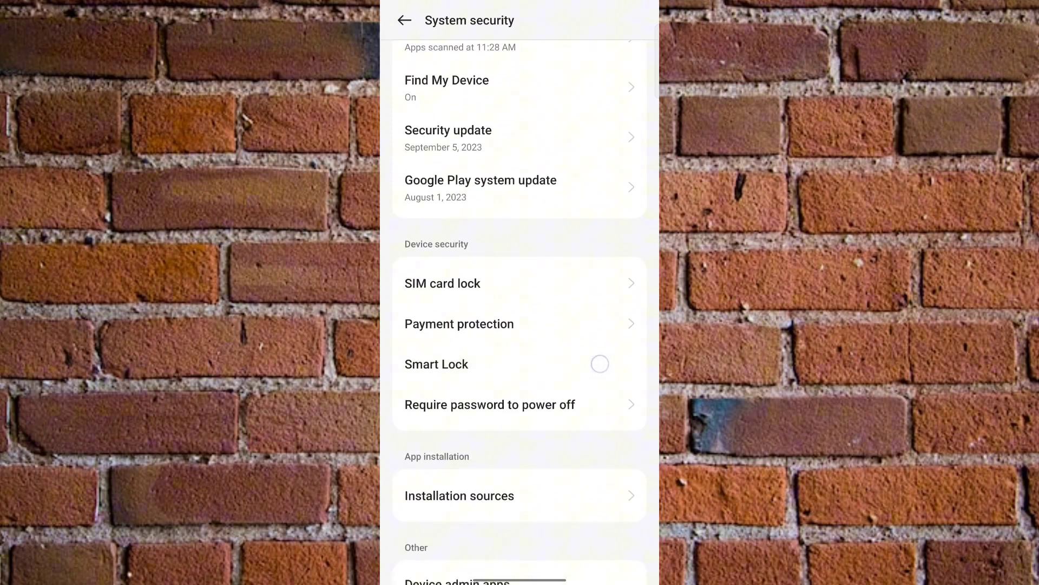
left_click(598, 364)
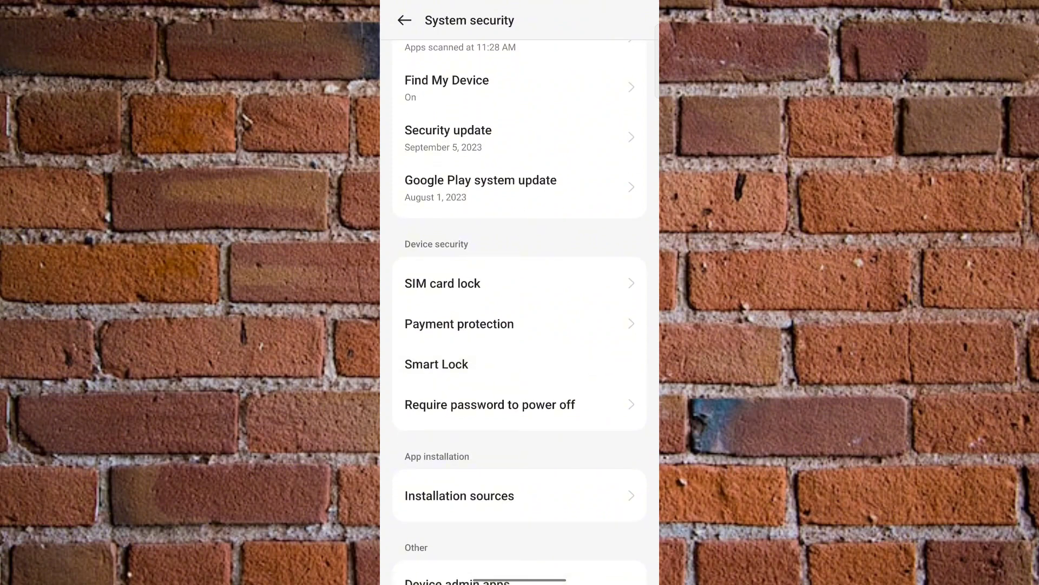
left_click(490, 404)
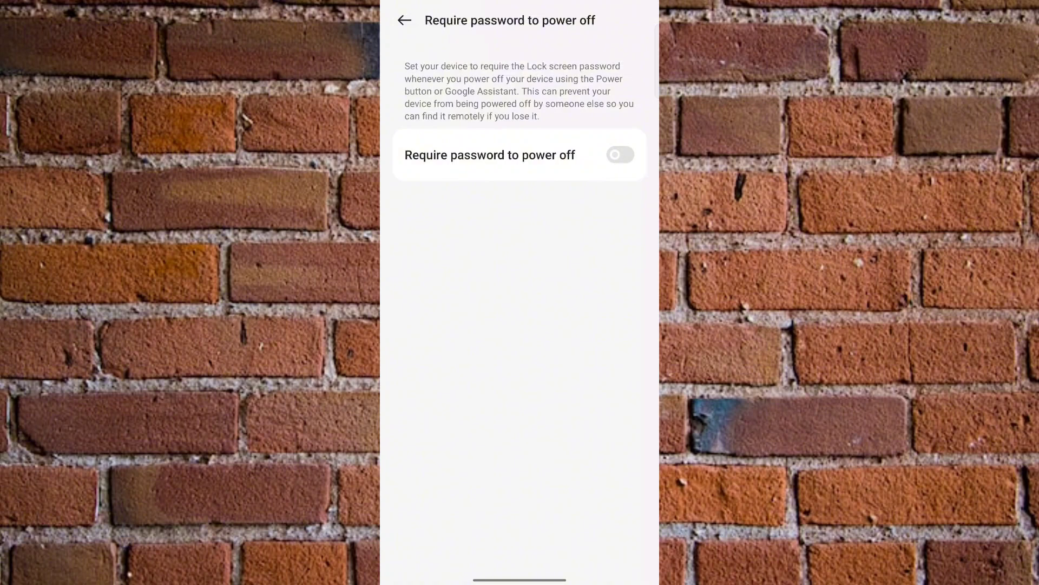
Switch on Require password to power off and return to the main settings list
left_click(619, 155)
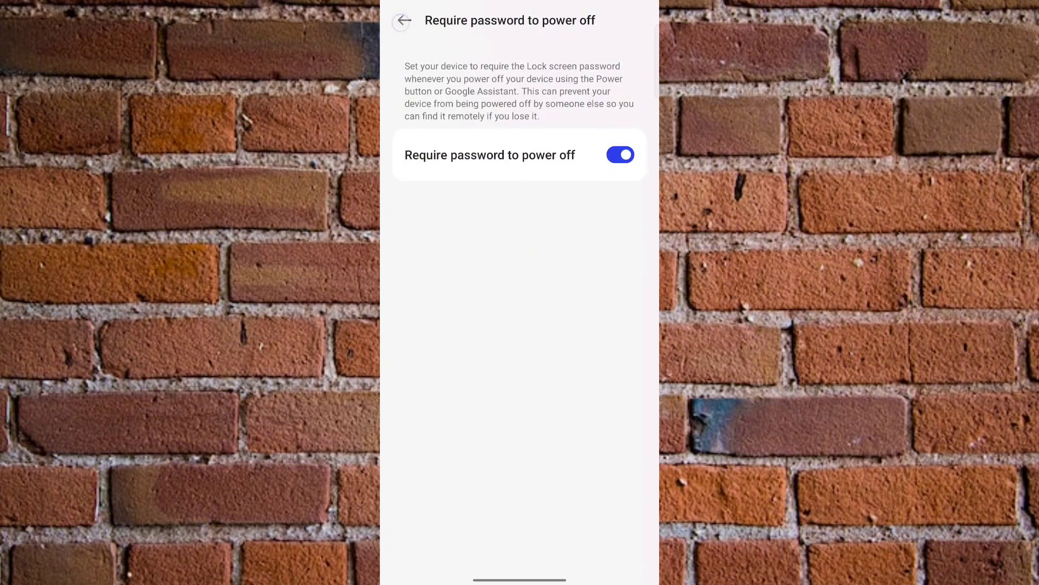
left_click(400, 20)
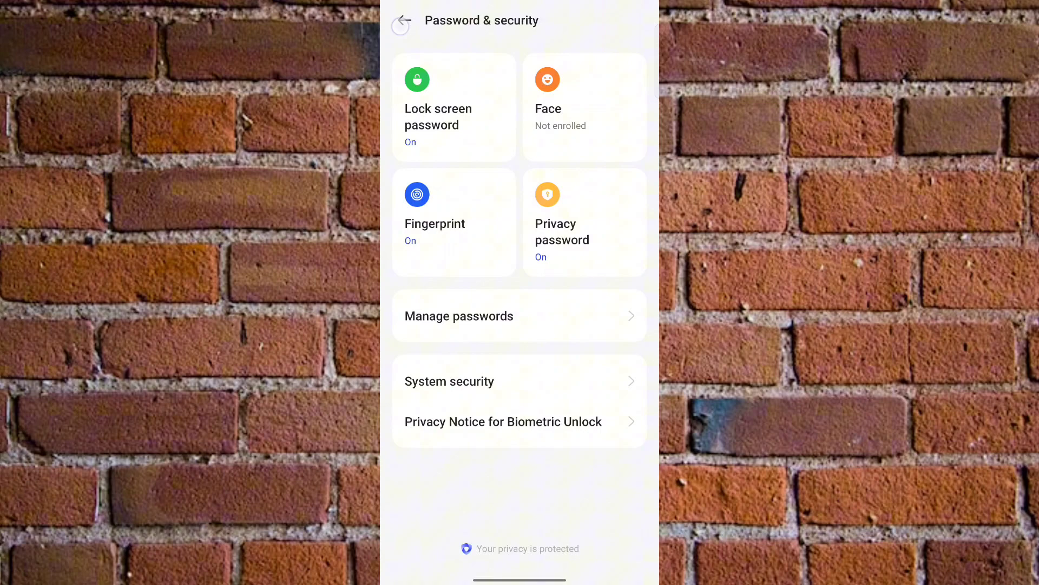
left_click(401, 19)
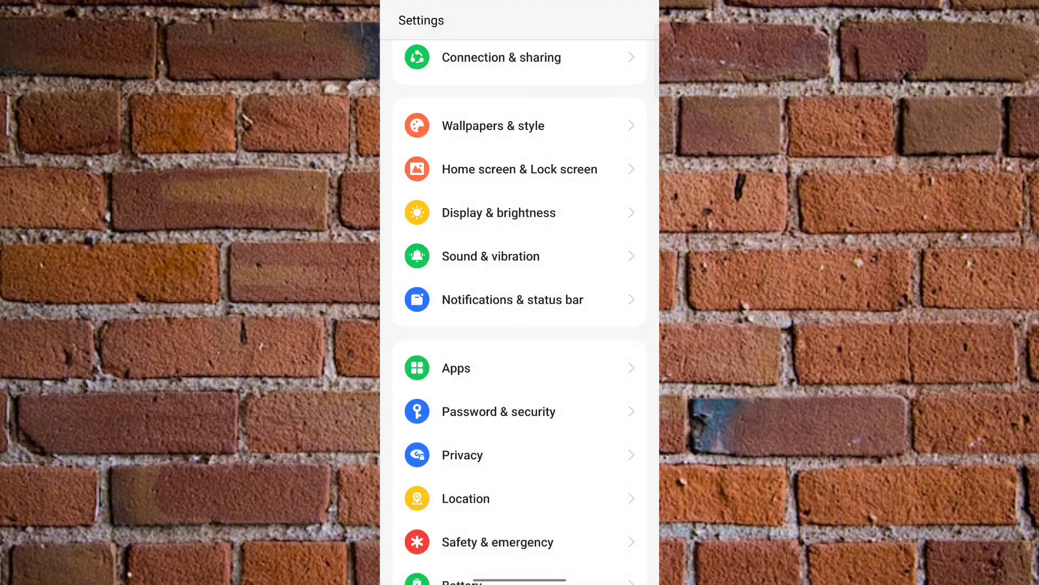